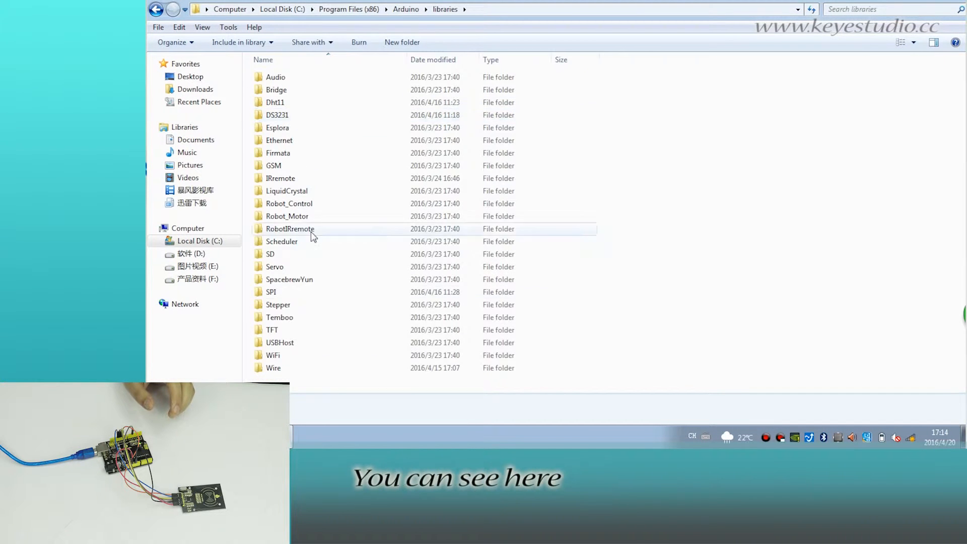
# - Leave the Arduino libraries folder and launch the Arduino IDE from the desktop shortcut
pyautogui.doubleClick(270, 292)
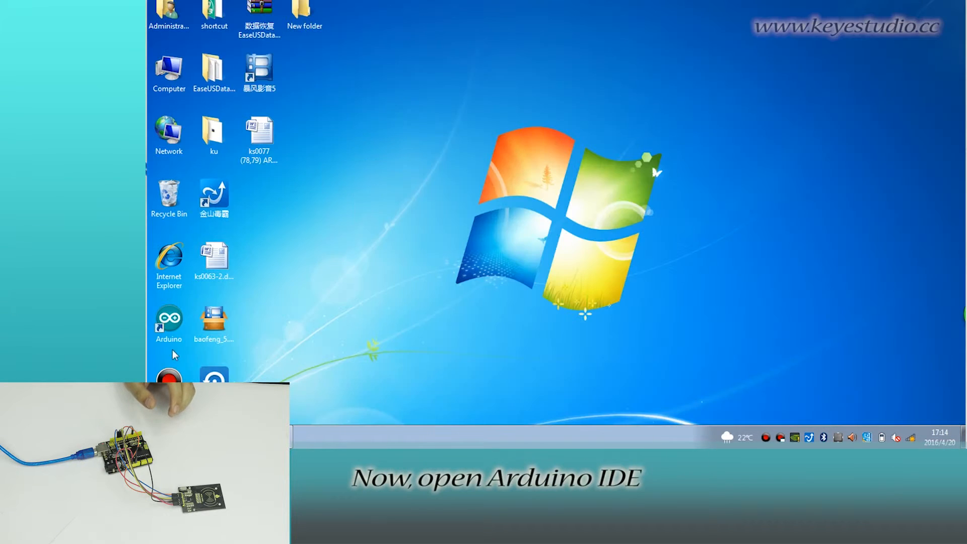
pyautogui.click(482, 61)
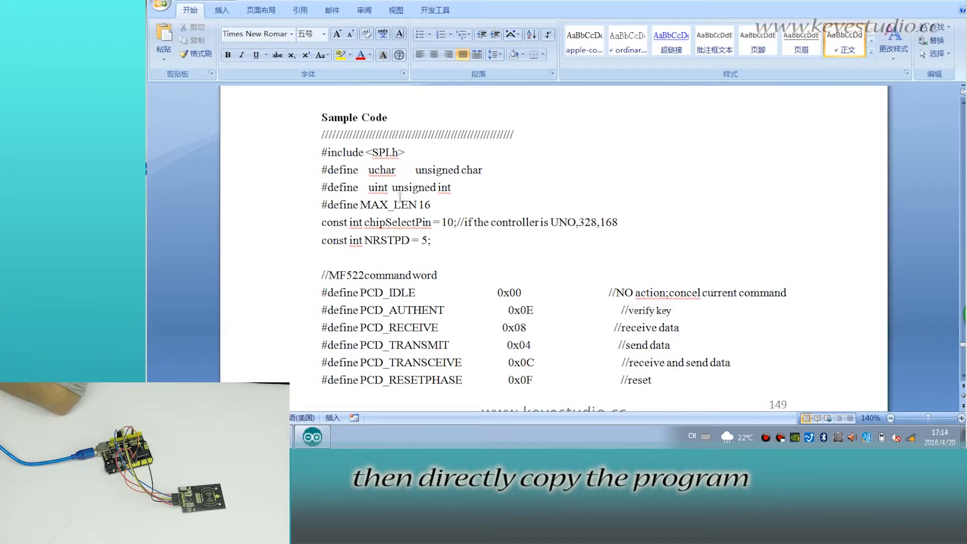
# - Scroll through the Word document to reach the RFID sample code
pyautogui.scroll(-3)
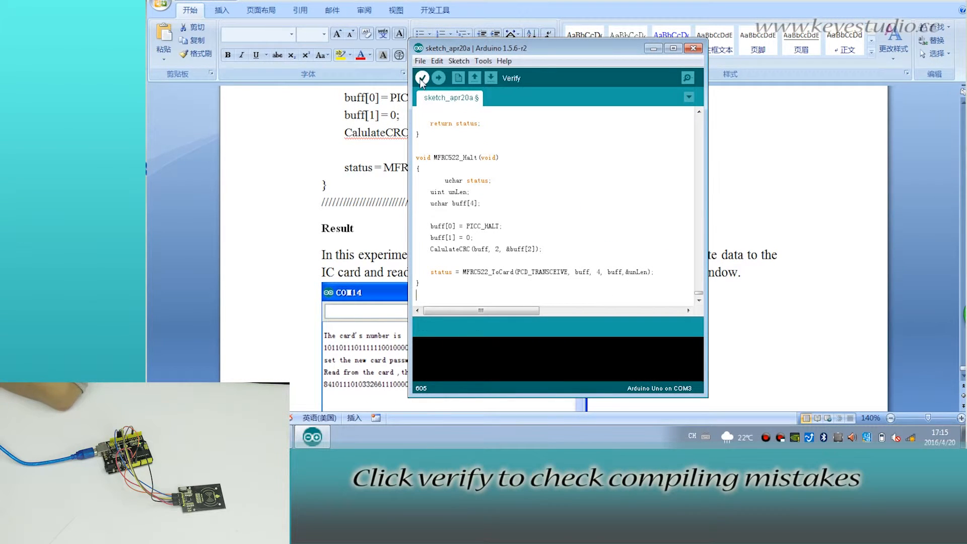
# - Verify the RFID sketch, upload it to the Uno, and open the serial monitor at 9600 baud
pyautogui.click(422, 77)
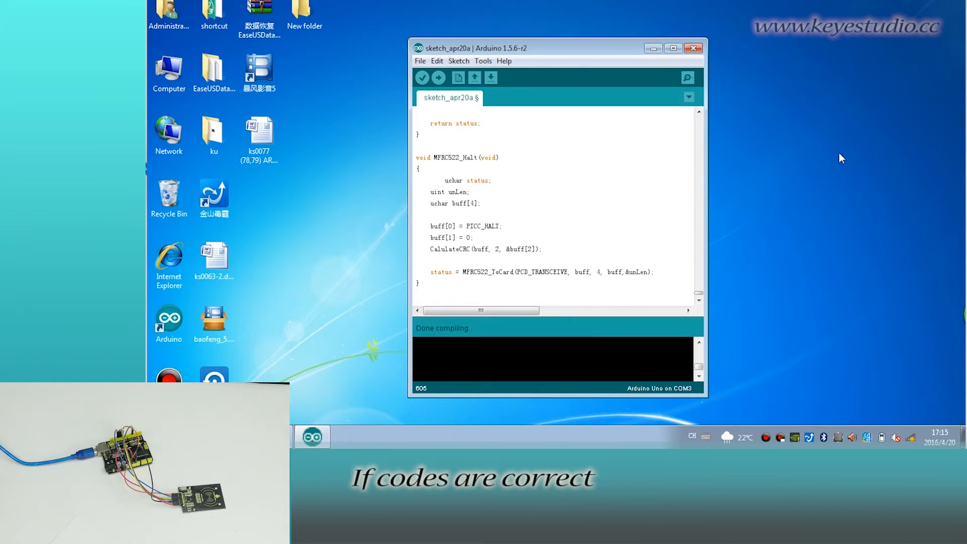
pyautogui.click(438, 78)
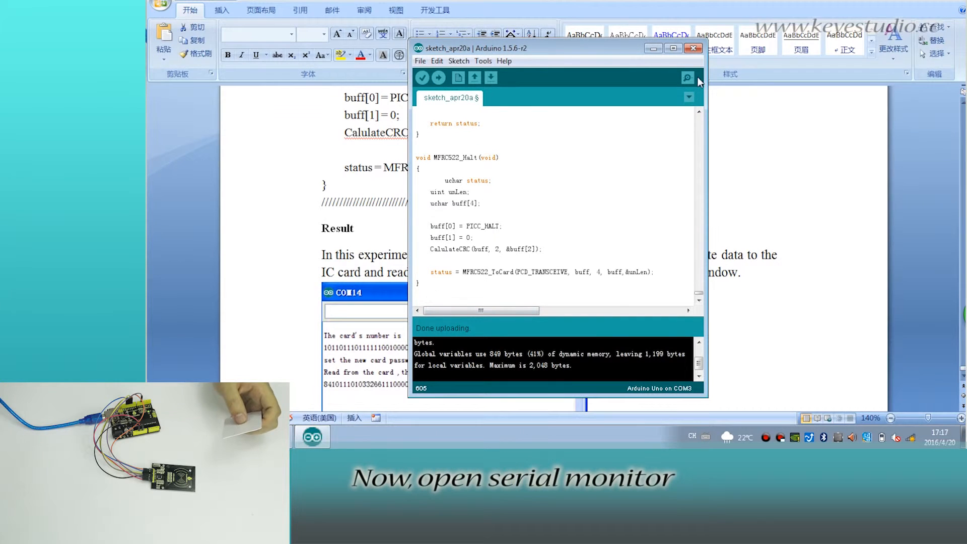
pyautogui.click(686, 78)
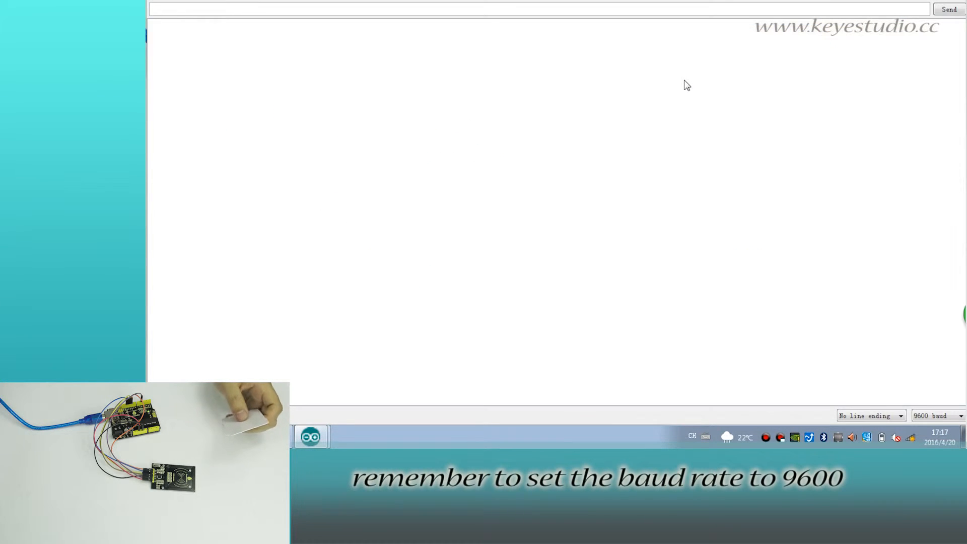